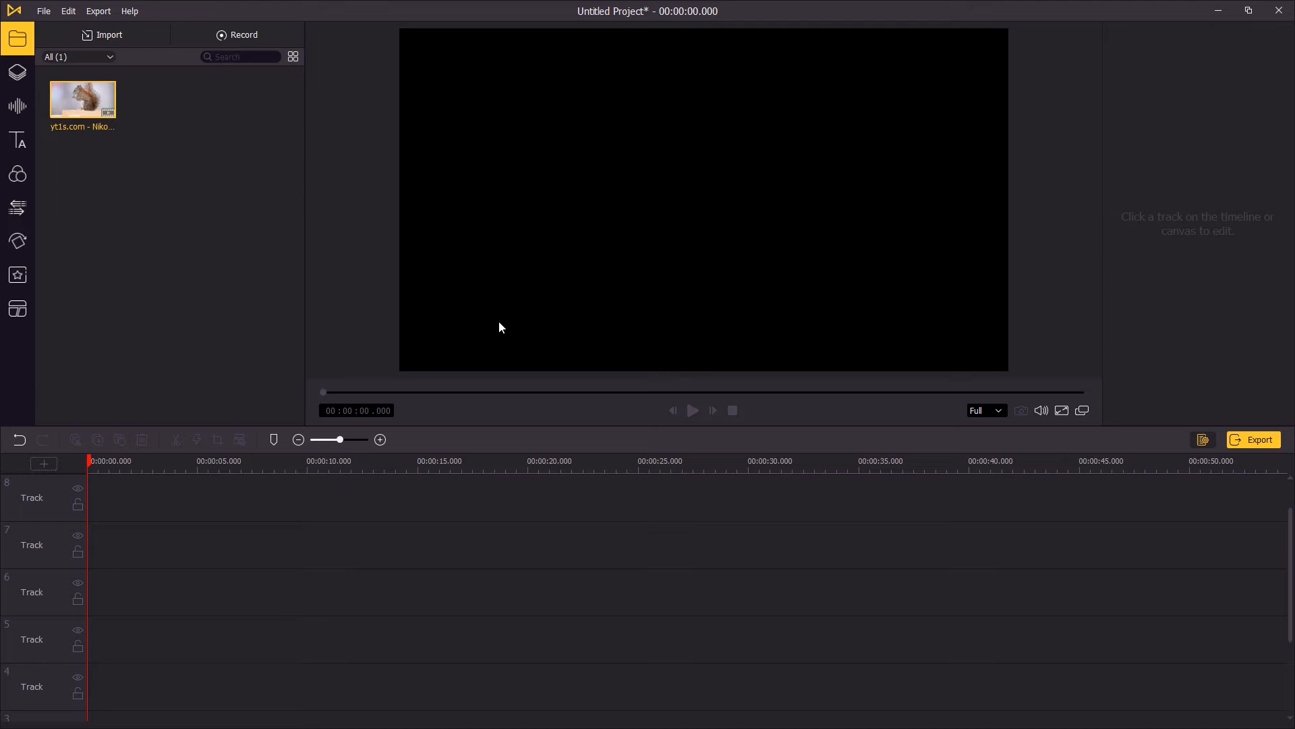
# Drag the squirrel clip onto Track 6, select it, and briefly play its preview.
pyautogui.moveTo(82, 99); pyautogui.dragTo(248, 591)
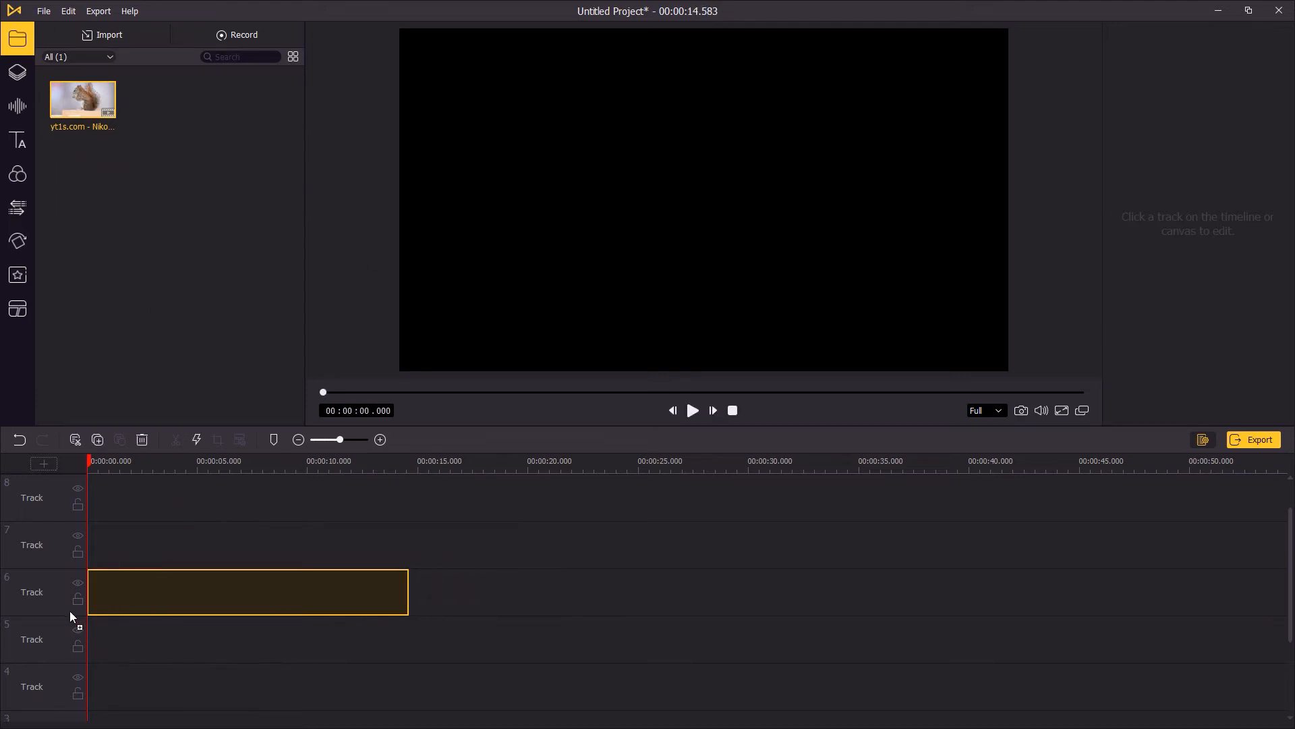
pyautogui.click(248, 592)
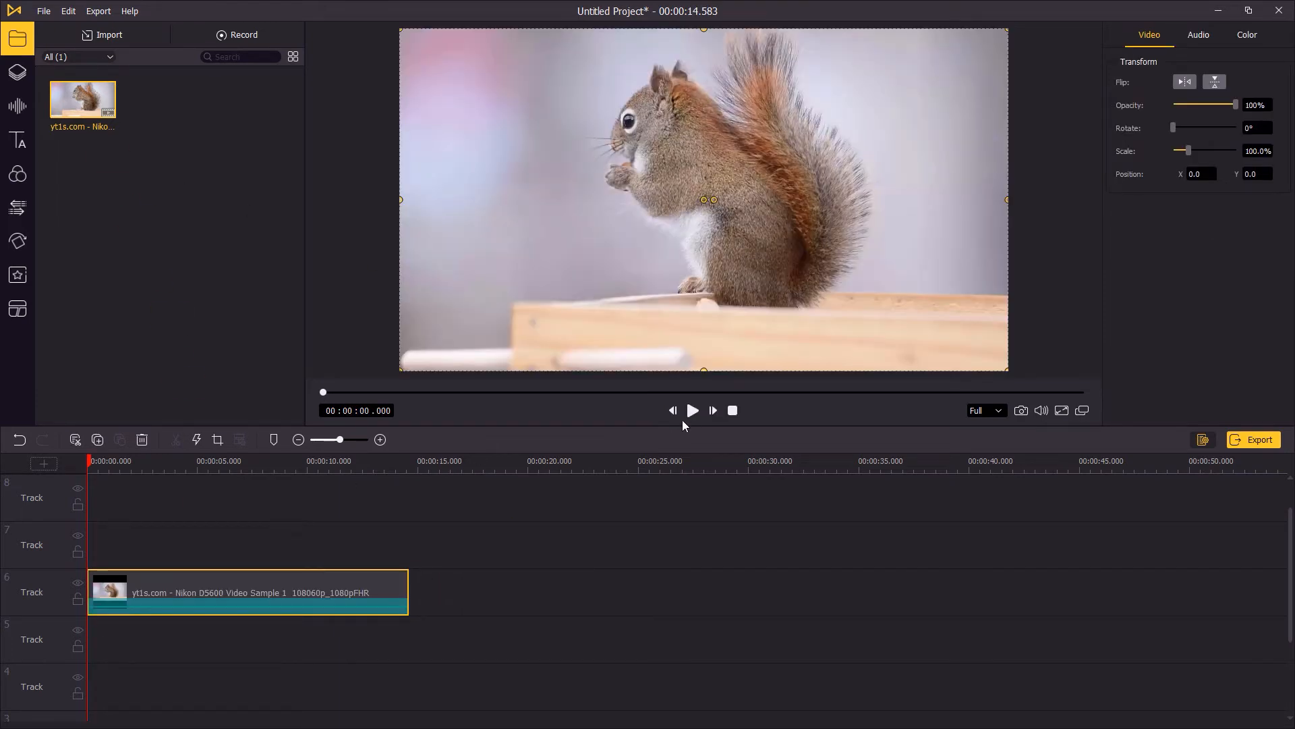
pyautogui.click(692, 411)
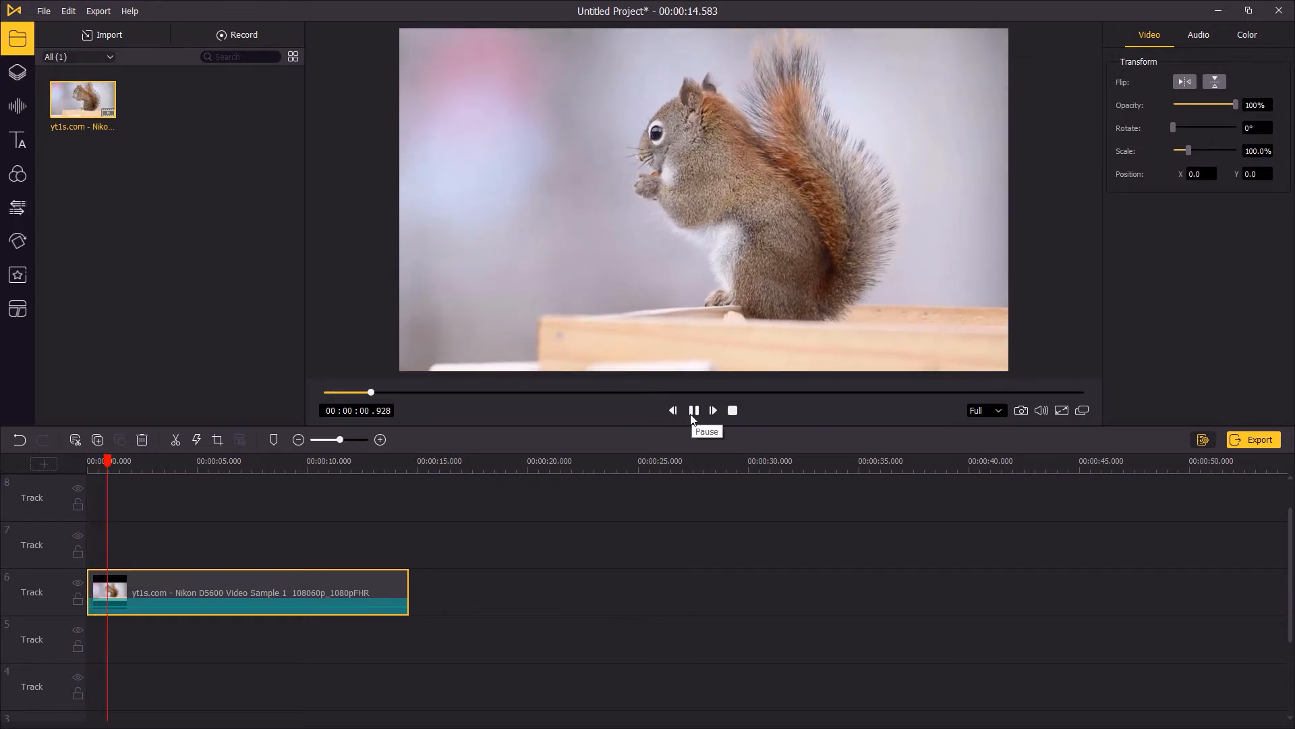
pyautogui.click(693, 411)
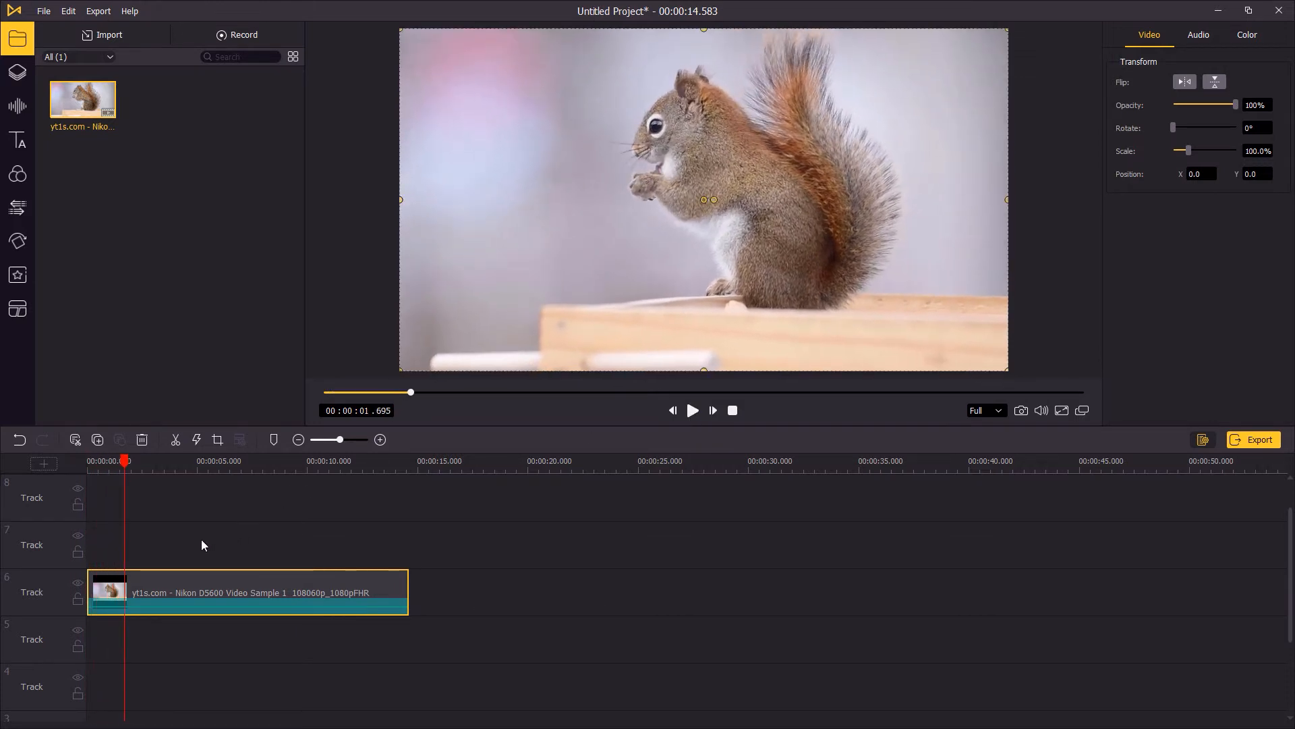
# Set the squirrel clip's speed to Slow 0.25x and preview the slowed clip.
pyautogui.click(197, 439)
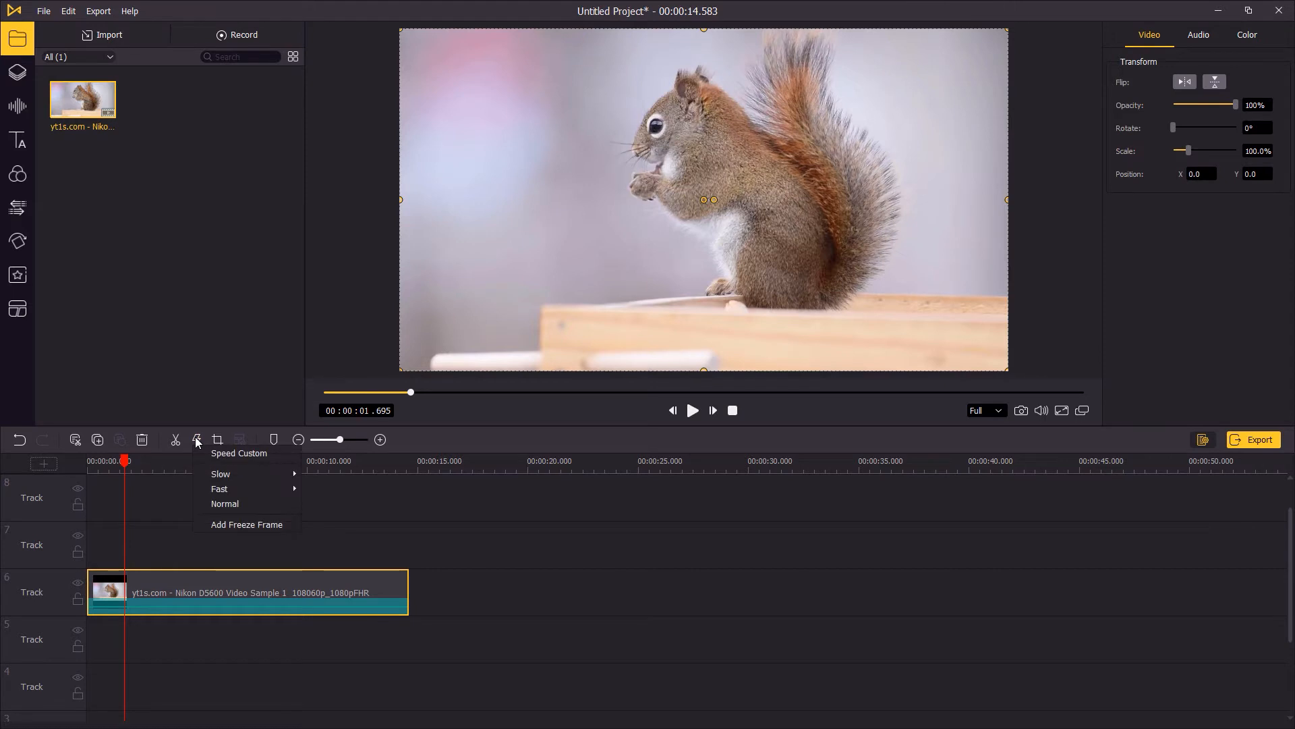
pyautogui.moveTo(221, 474)
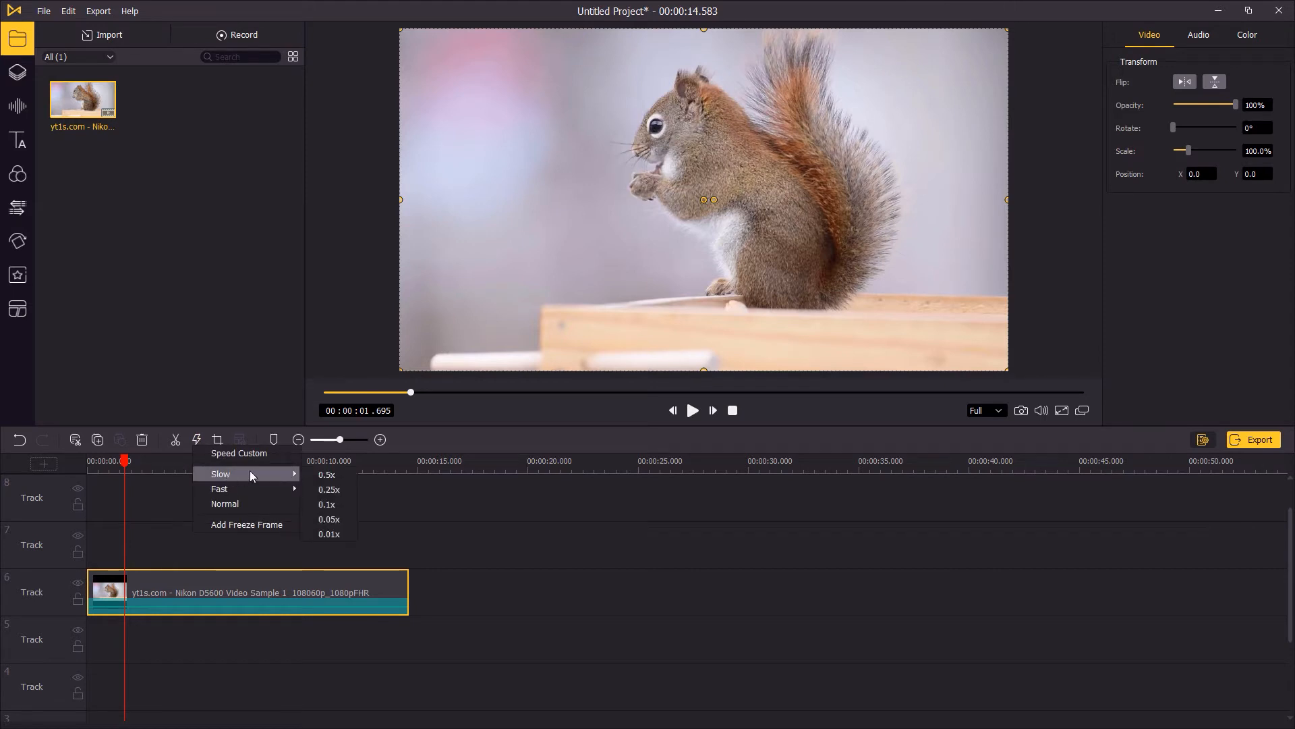
pyautogui.click(328, 488)
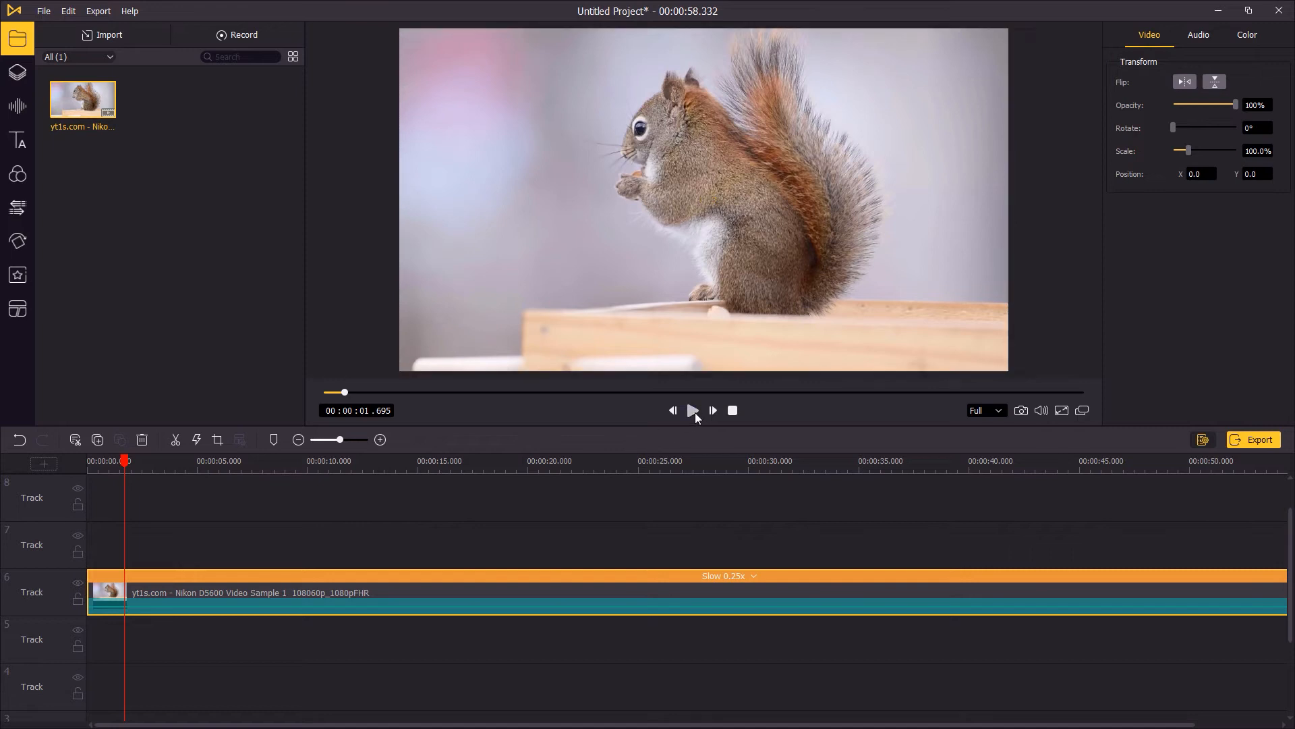
pyautogui.click(692, 411)
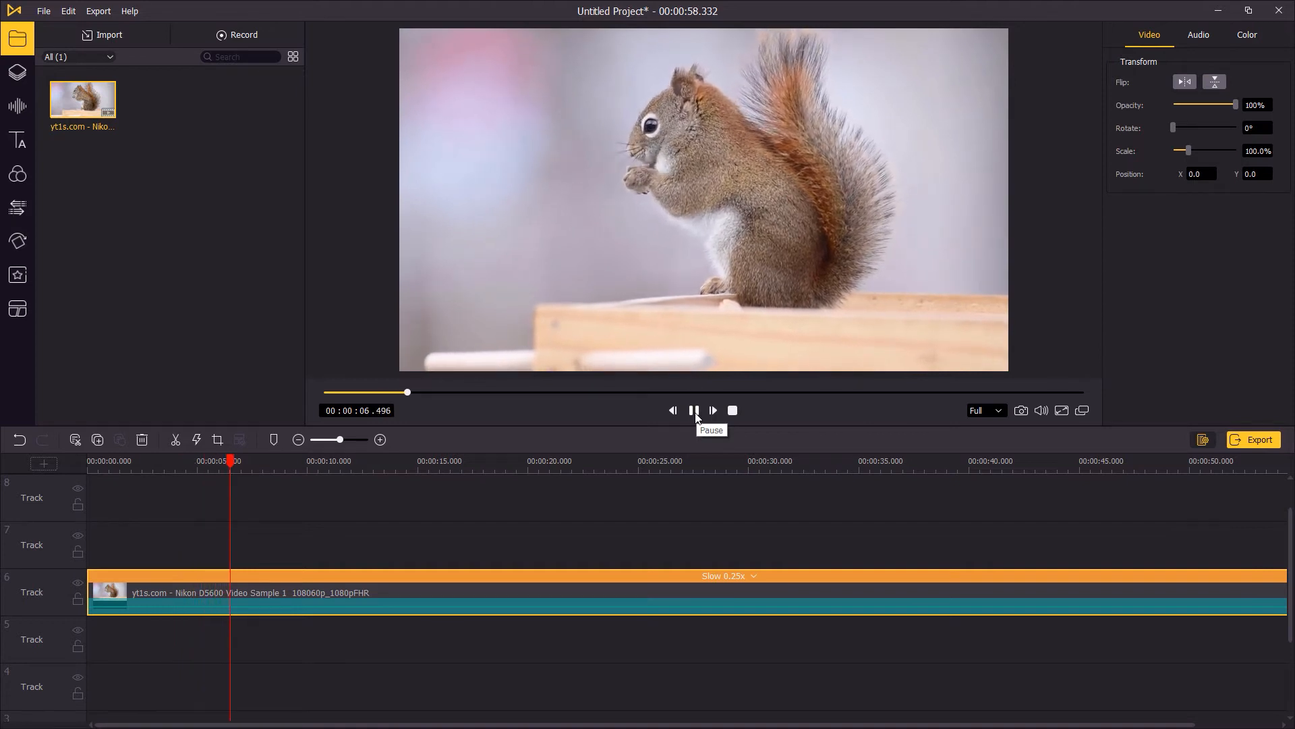
pyautogui.click(694, 409)
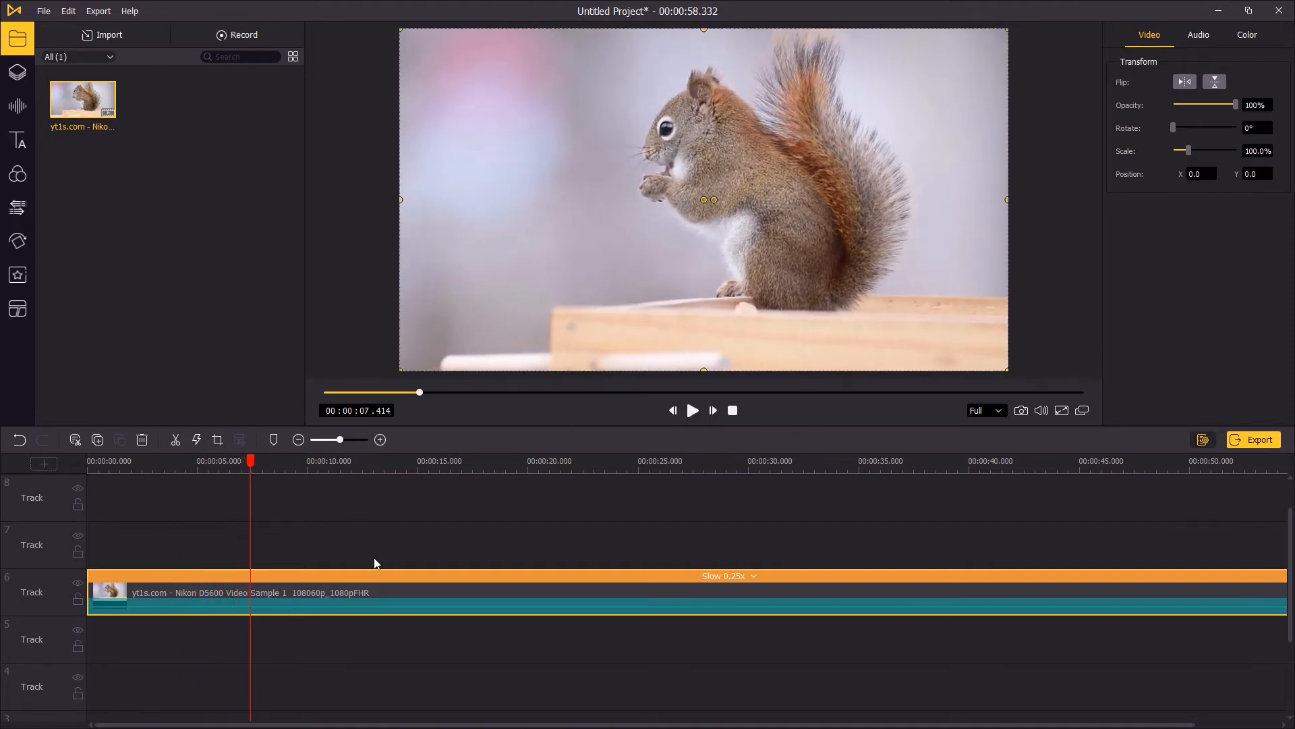
# Reset the clip to Normal speed and split it at about 7 seconds.
pyautogui.click(197, 439)
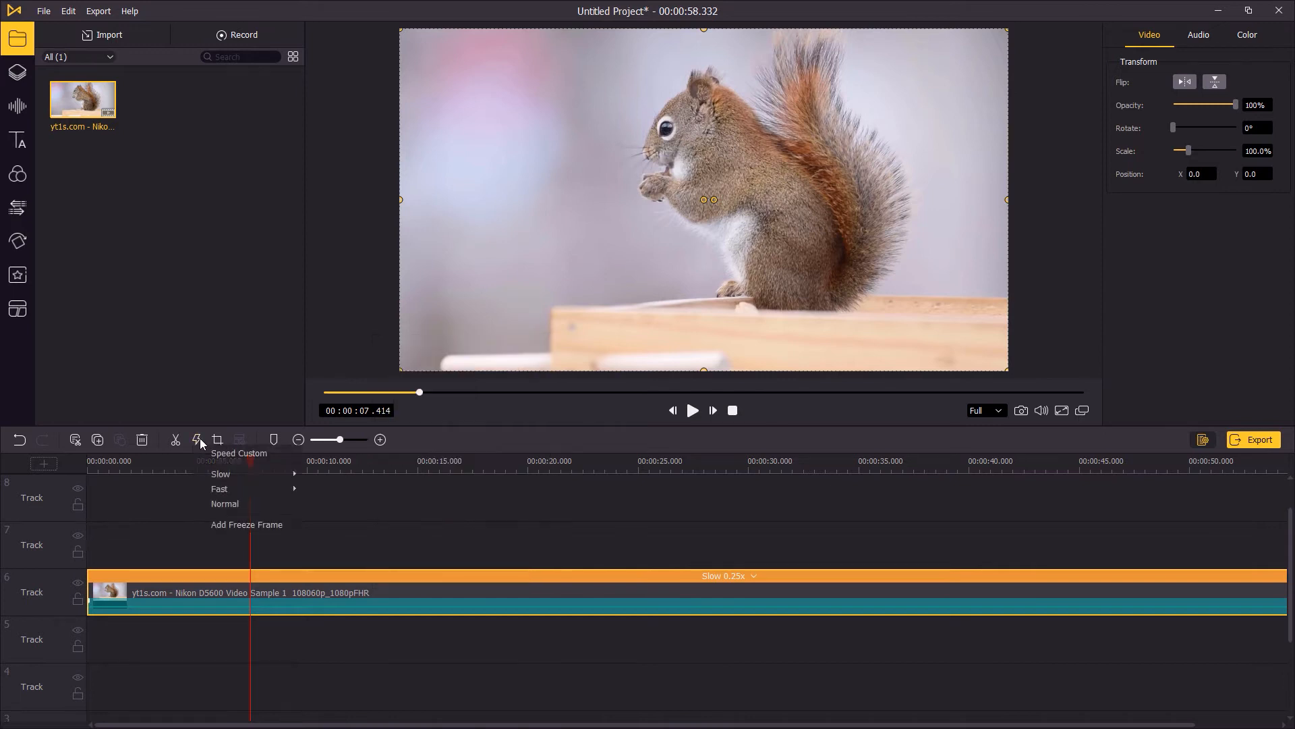
pyautogui.moveTo(224, 503)
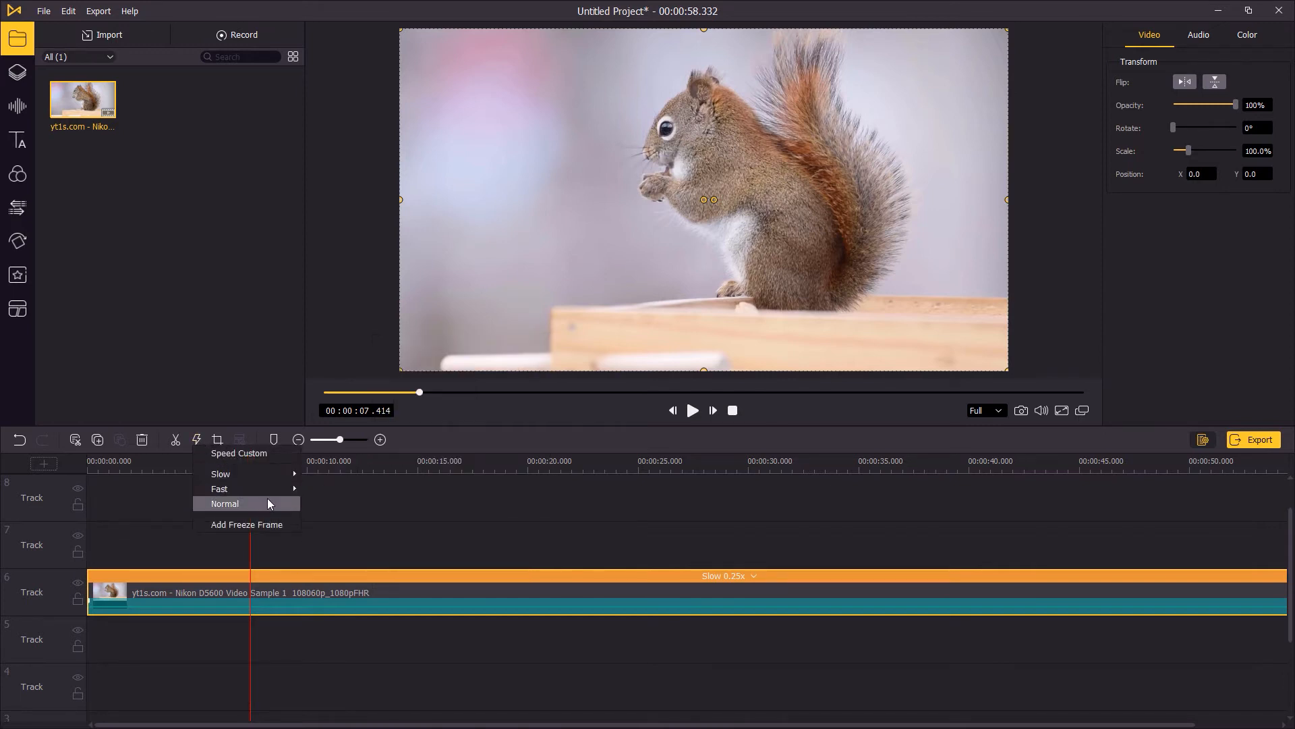
pyautogui.click(225, 503)
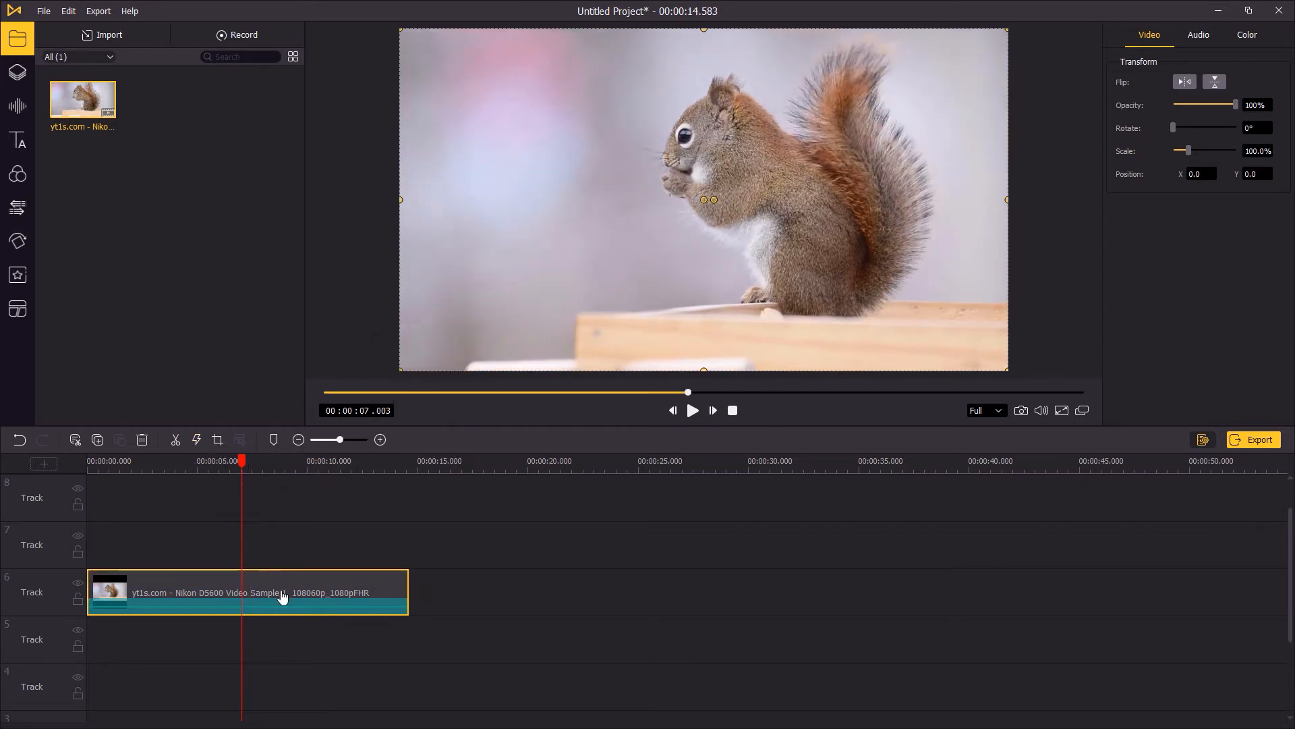
pyautogui.rightClick(260, 584)
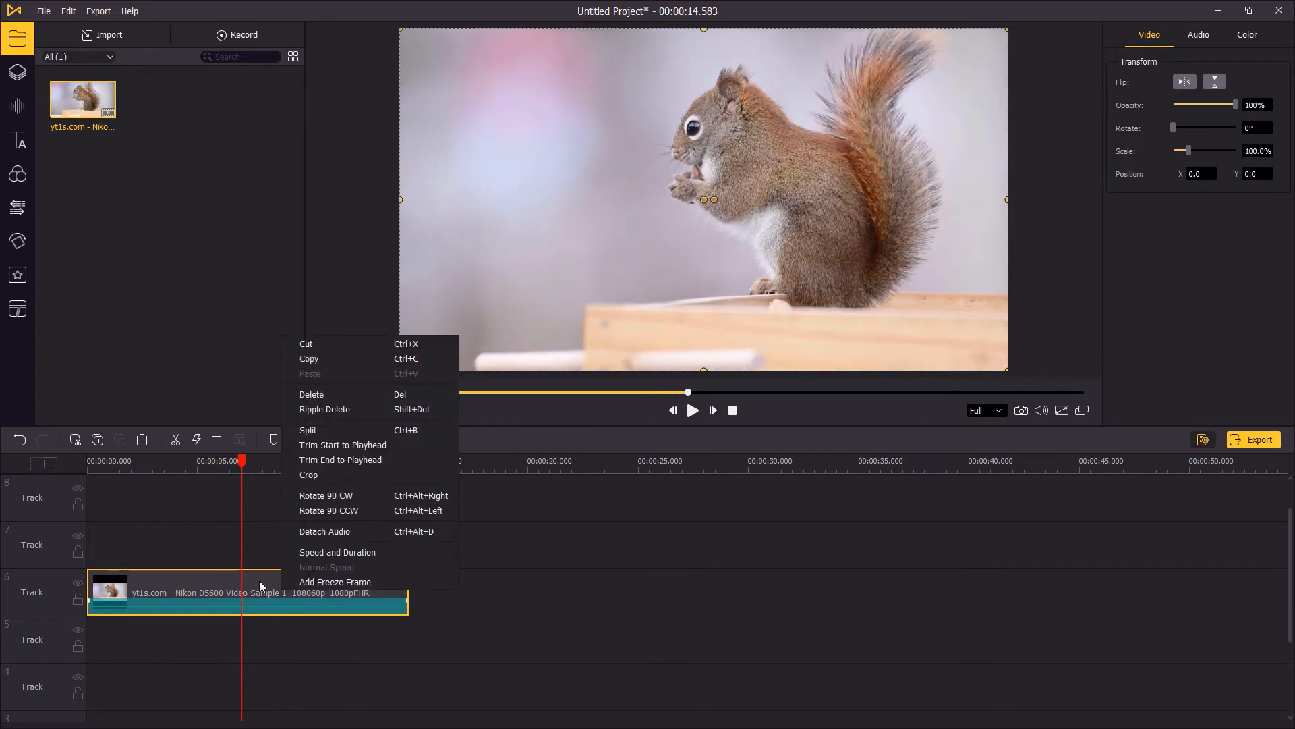
pyautogui.moveTo(321, 430)
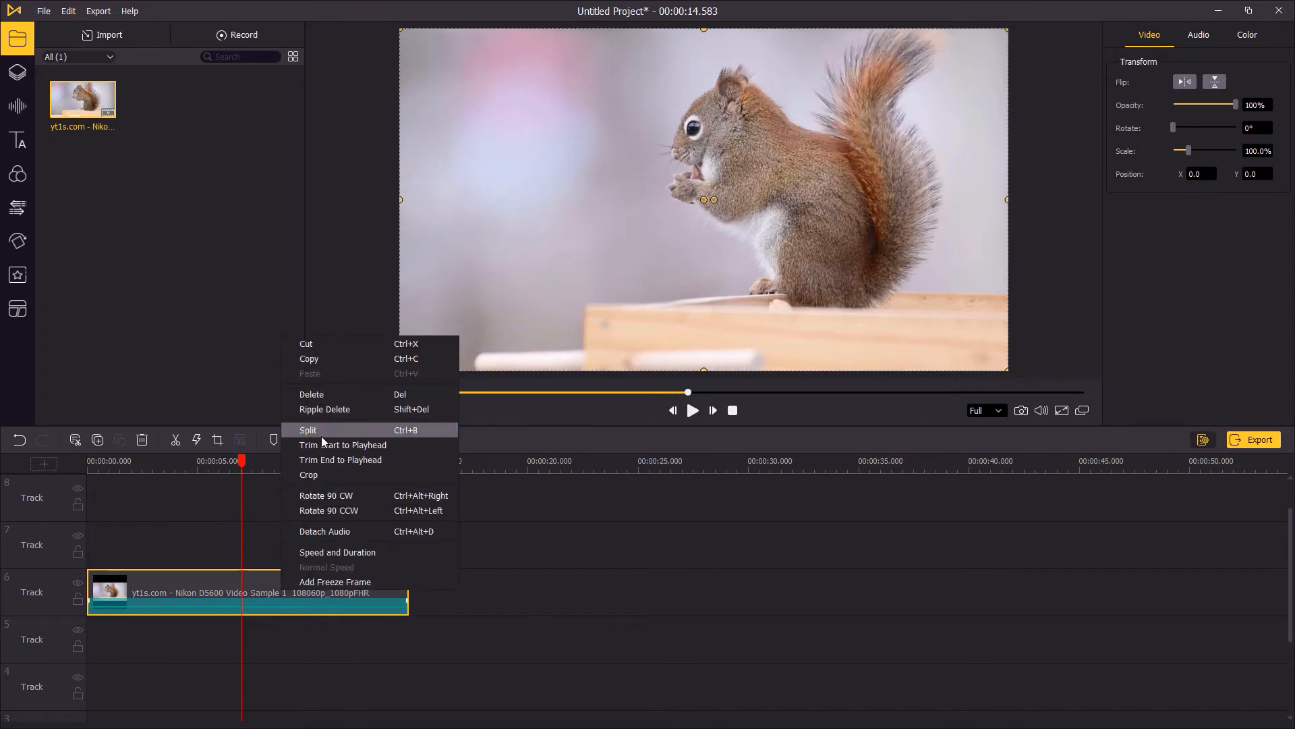
pyautogui.click(308, 429)
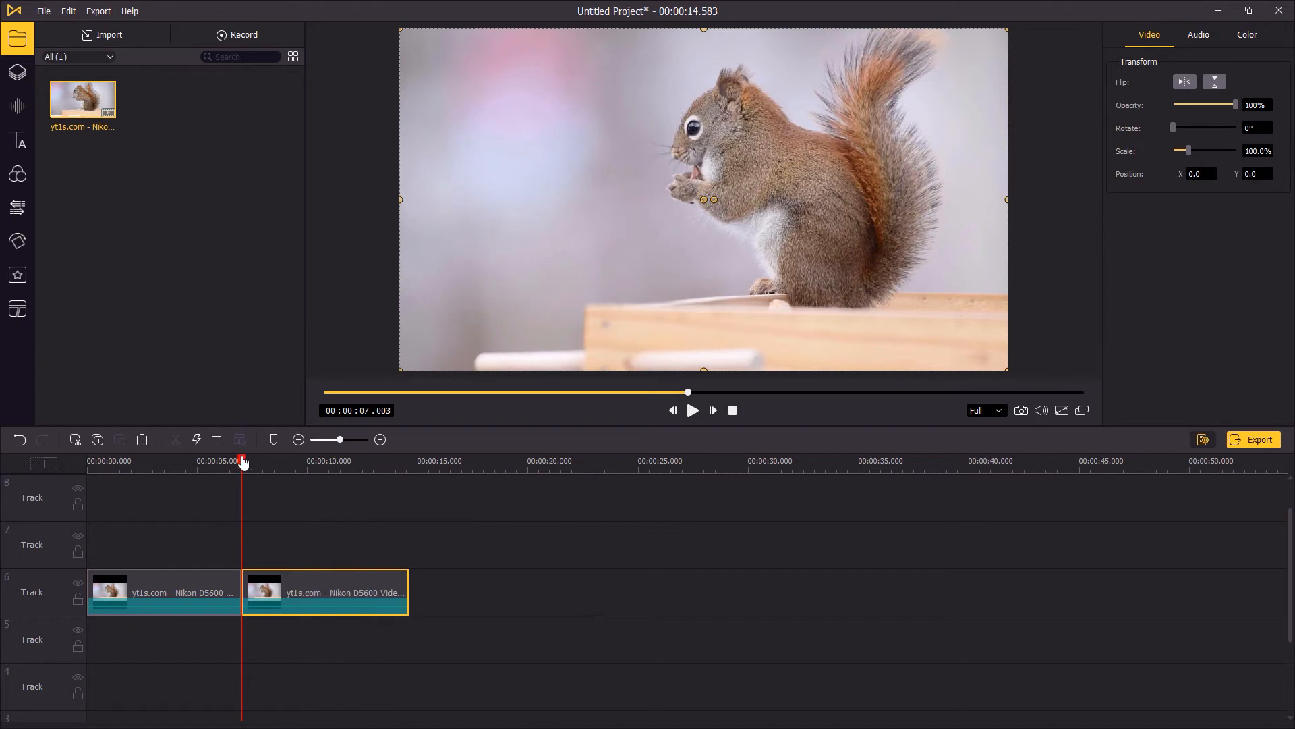
# Set the second clip part to 0.25x speed and preview the sequence.
pyautogui.click(196, 439)
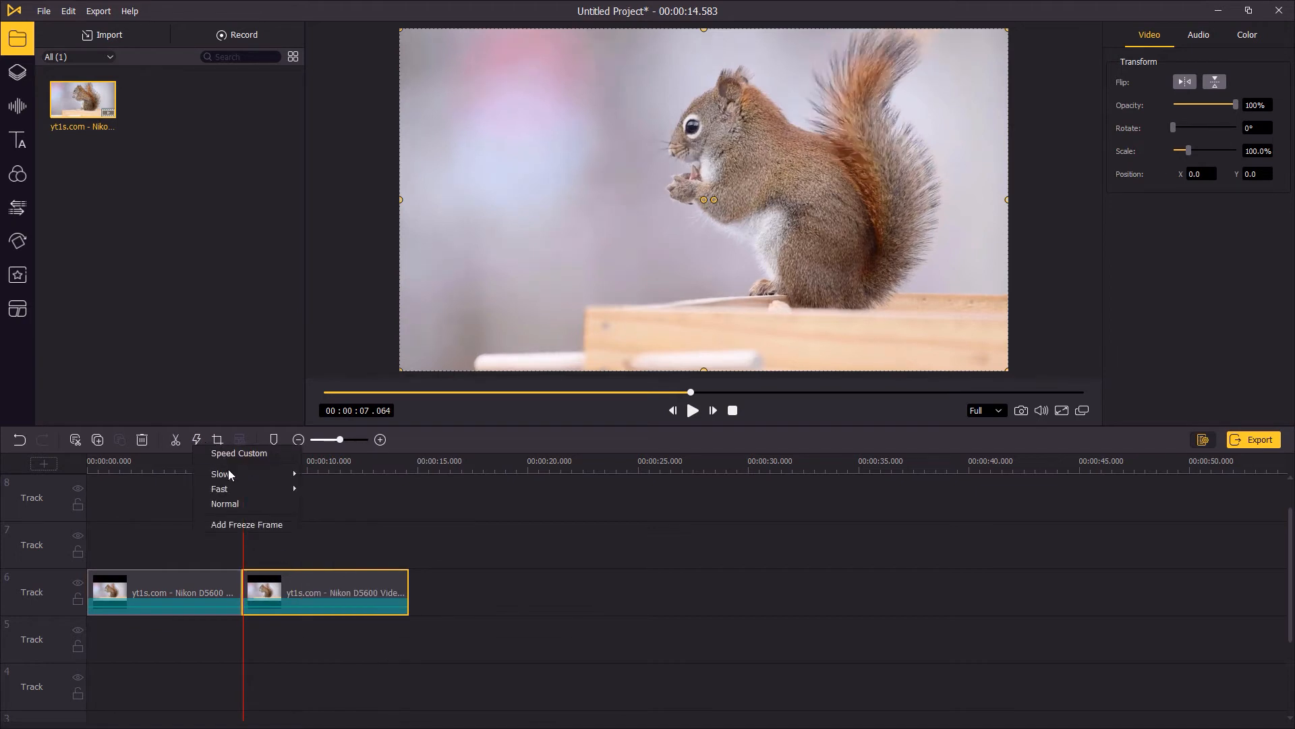
pyautogui.moveTo(220, 474)
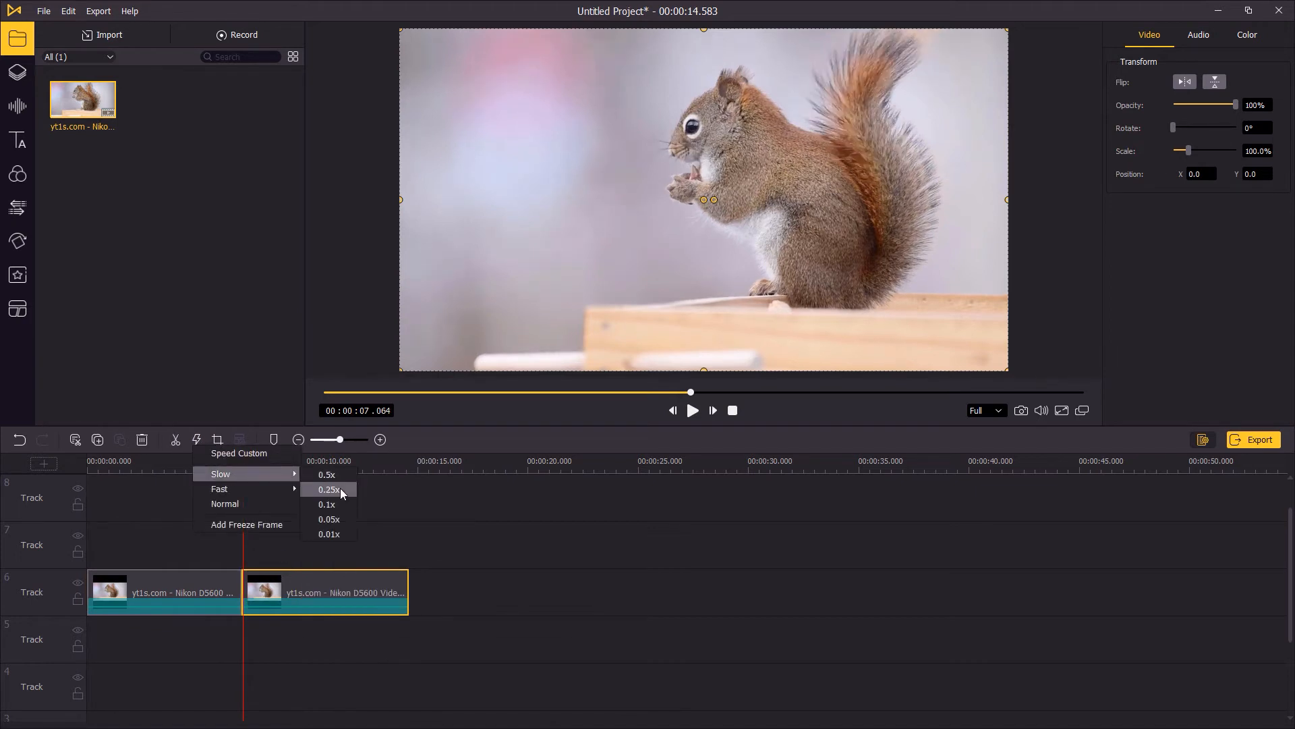
pyautogui.click(327, 489)
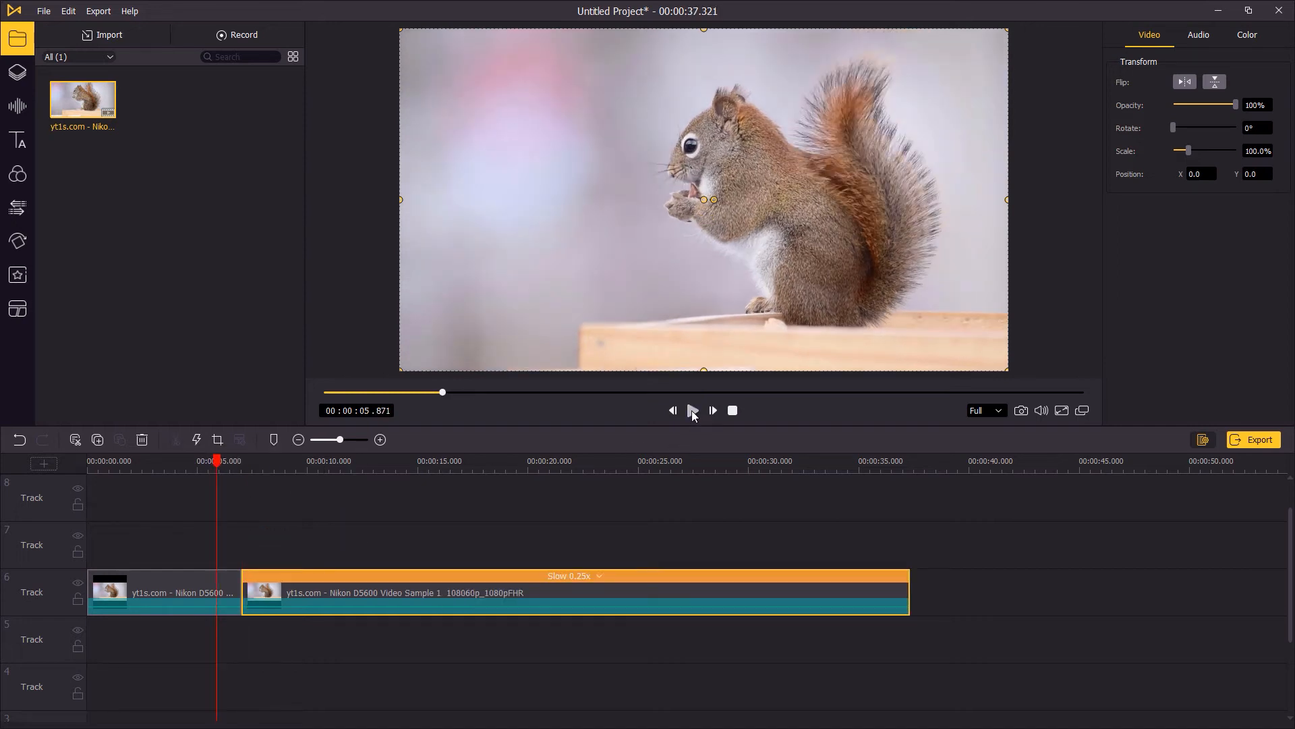
pyautogui.click(692, 411)
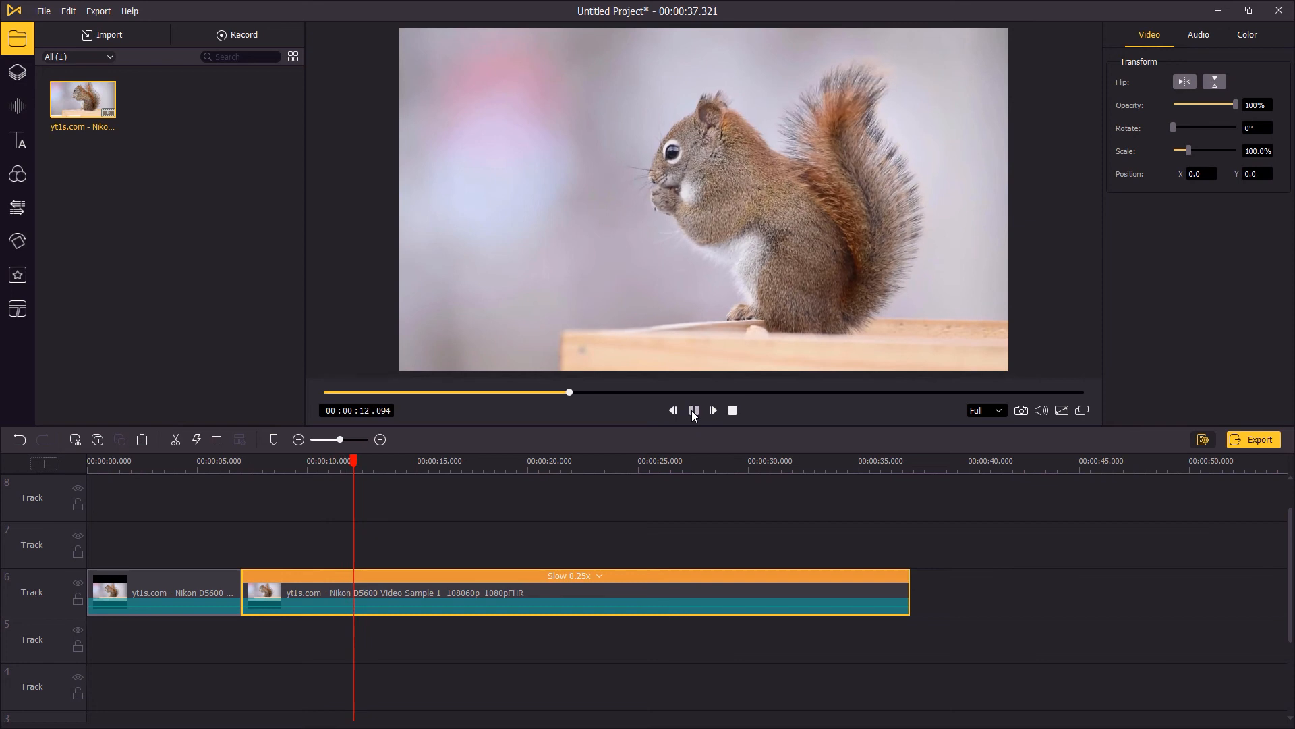
pyautogui.click(692, 411)
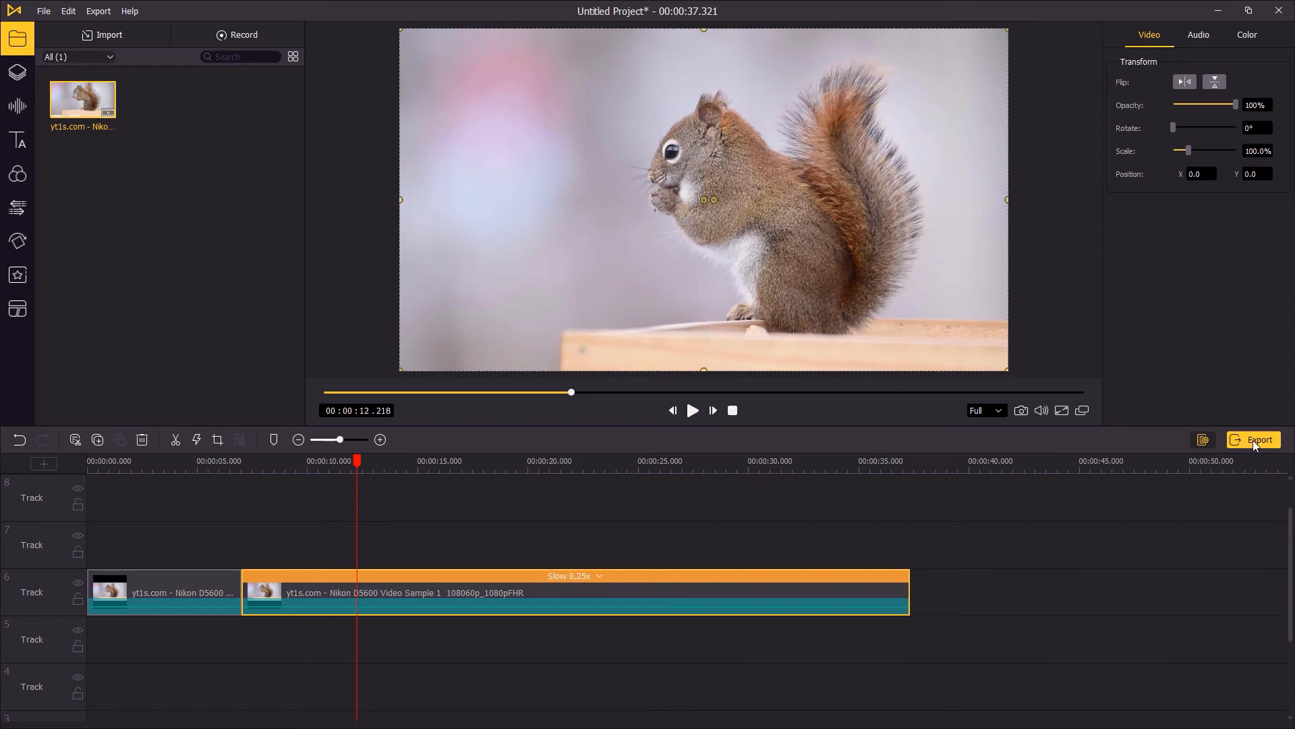
# Export the project as an HD MP4 video.
pyautogui.click(1252, 439)
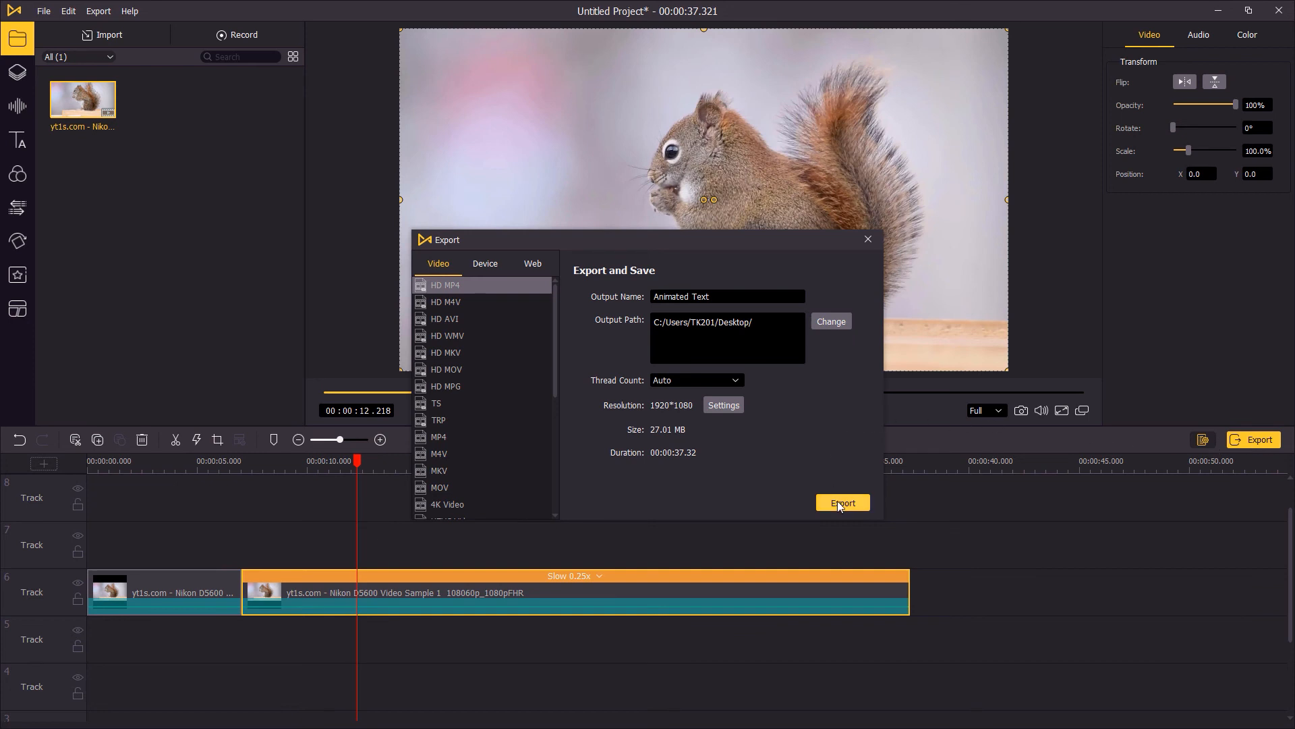
pyautogui.click(842, 501)
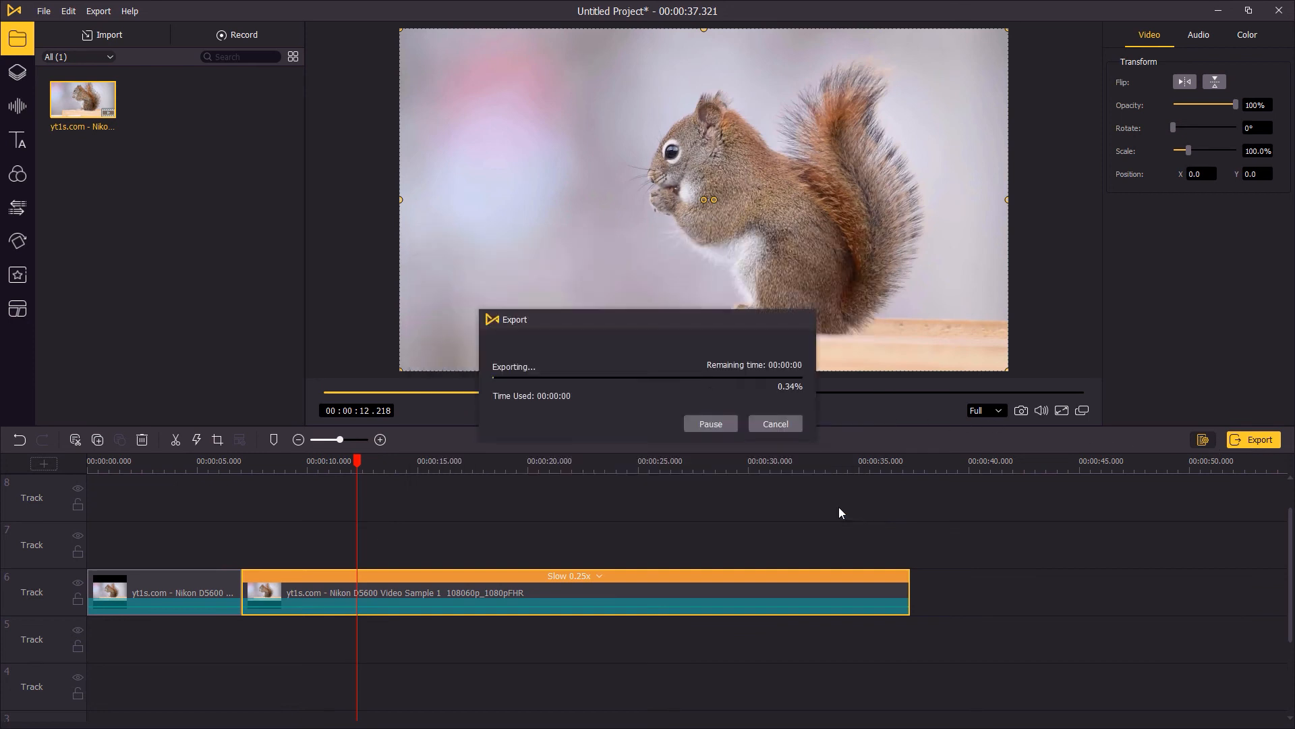